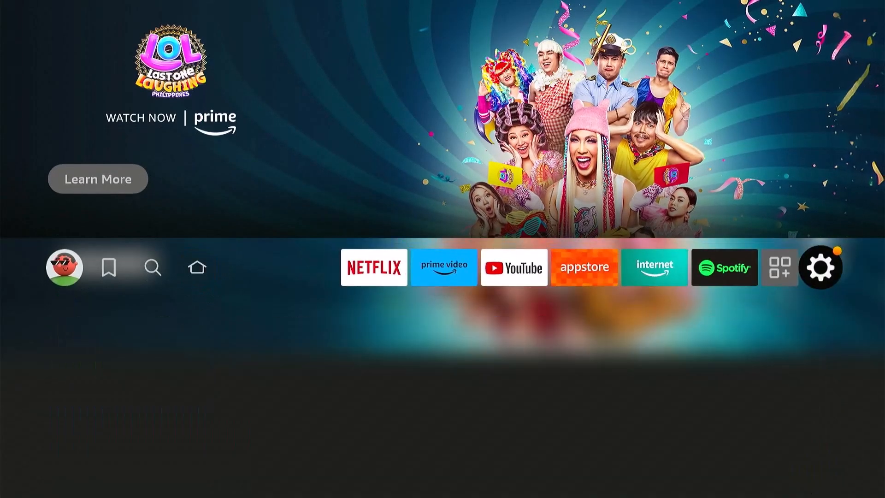
Step: Unlock Developer options by selecting Fire TV Stick 4K repeatedly in My Fire TV > About
left_click(820, 267)
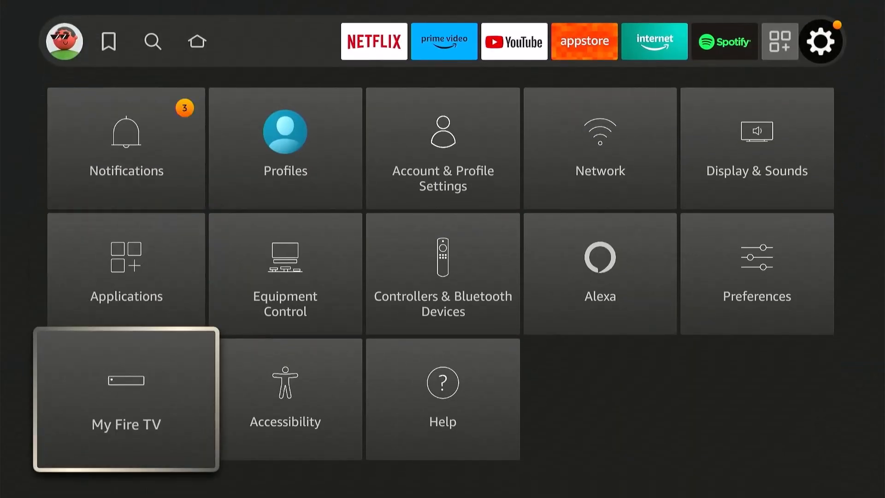
left_click(126, 398)
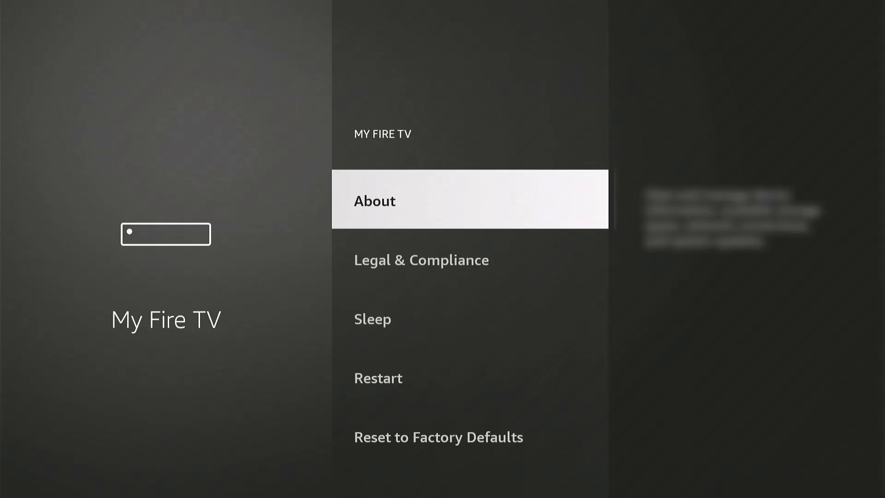
left_click(374, 201)
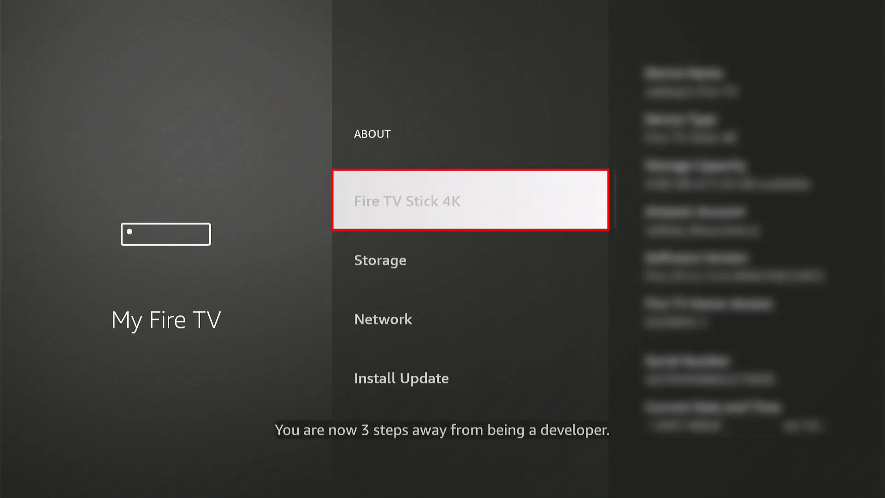
left_click(468, 201)
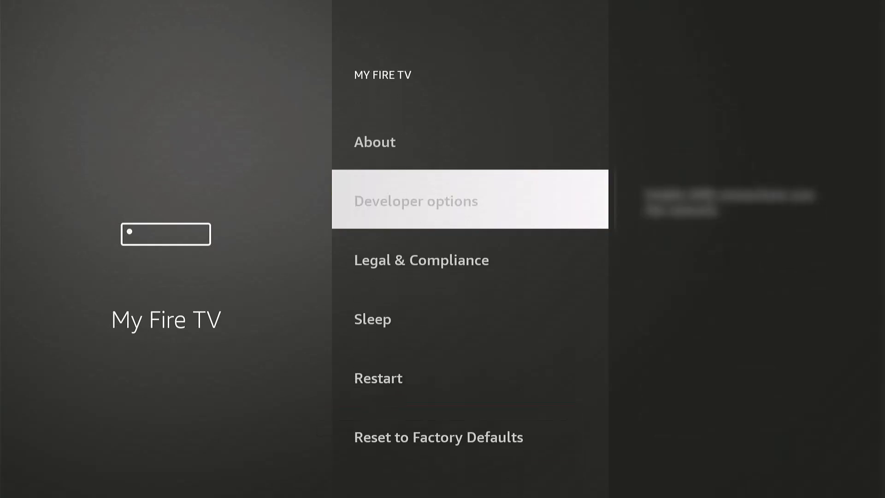
Step: Turn on Apps from Unknown Sources in Developer options and return home
left_click(417, 201)
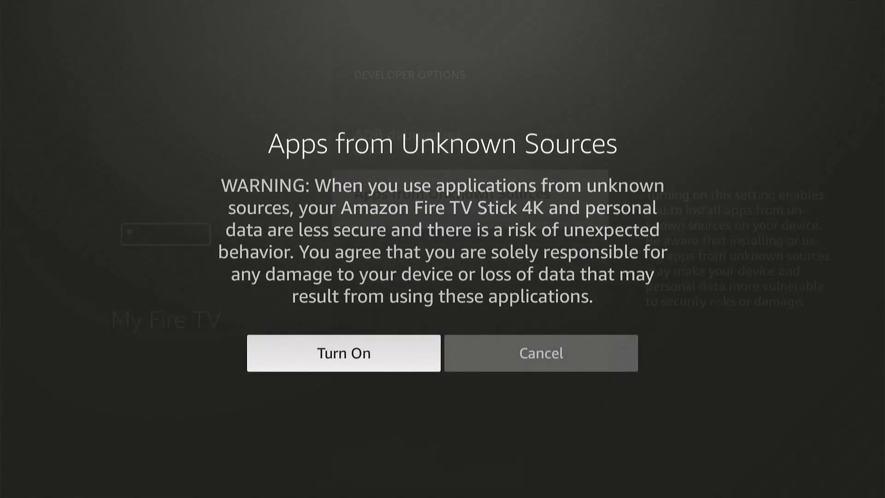
left_click(343, 353)
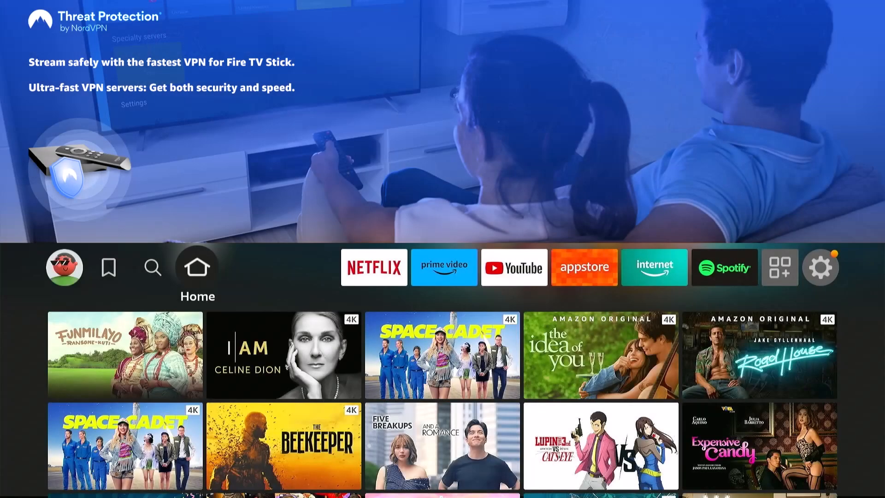
Step: Search the Appstore for Downloader, install it and dismiss the installed message
left_click(153, 269)
type("Down")
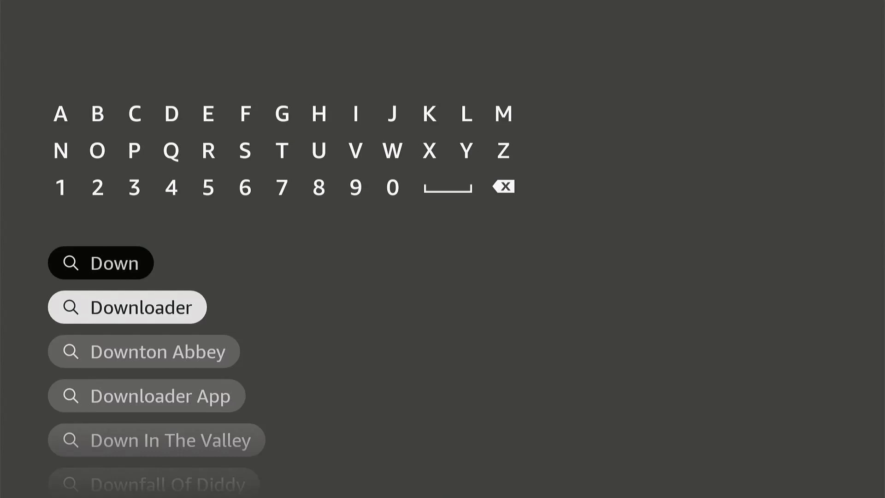
left_click(127, 307)
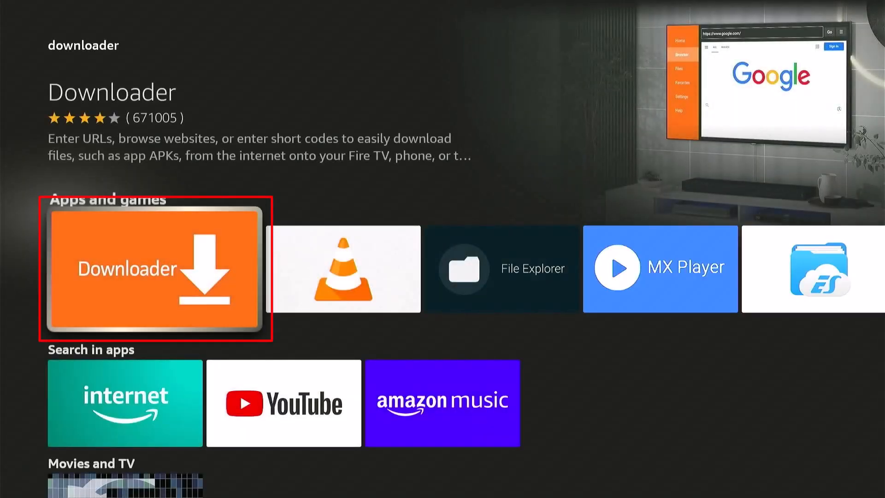
left_click(152, 269)
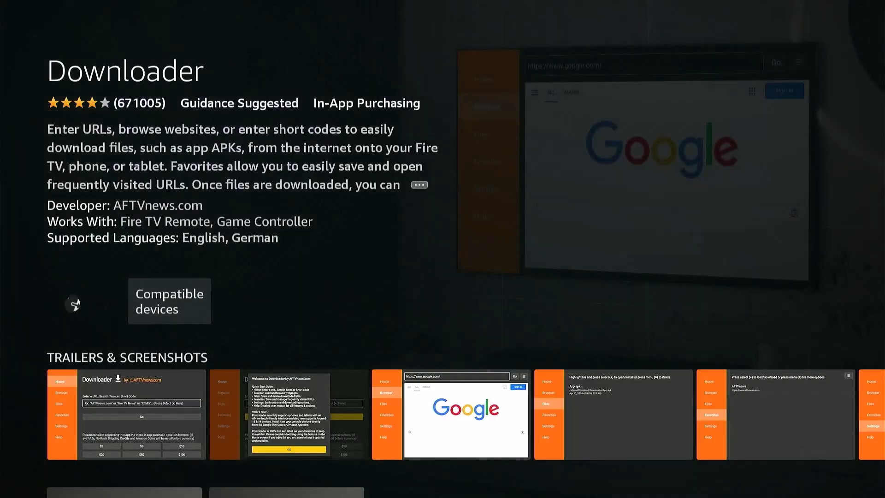
left_click(74, 305)
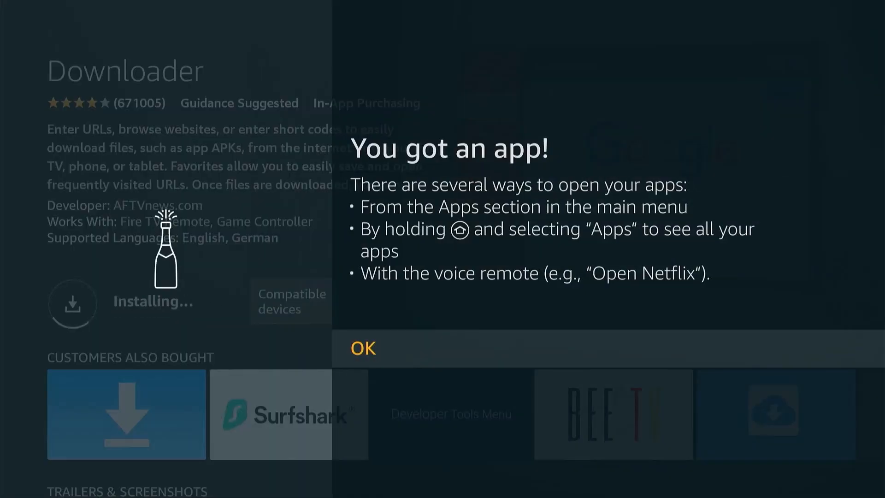
left_click(363, 348)
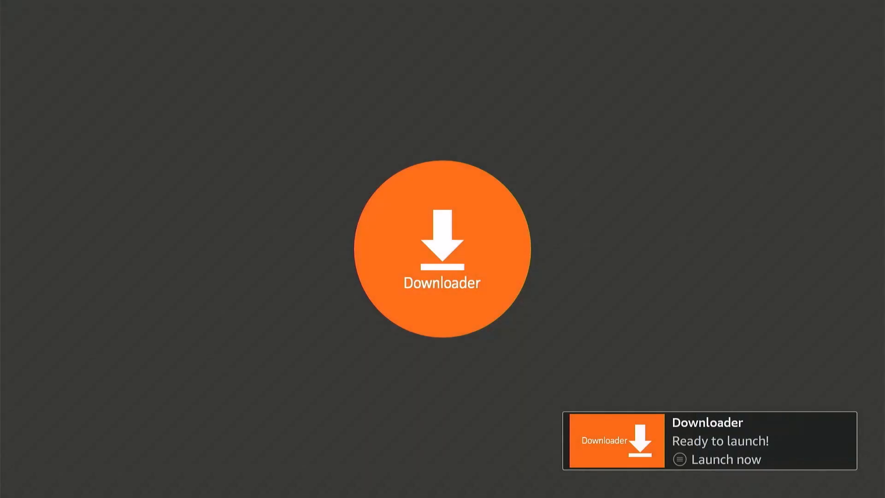
Step: Launch Downloader, allow file access and dismiss the welcome guide
left_click(442, 247)
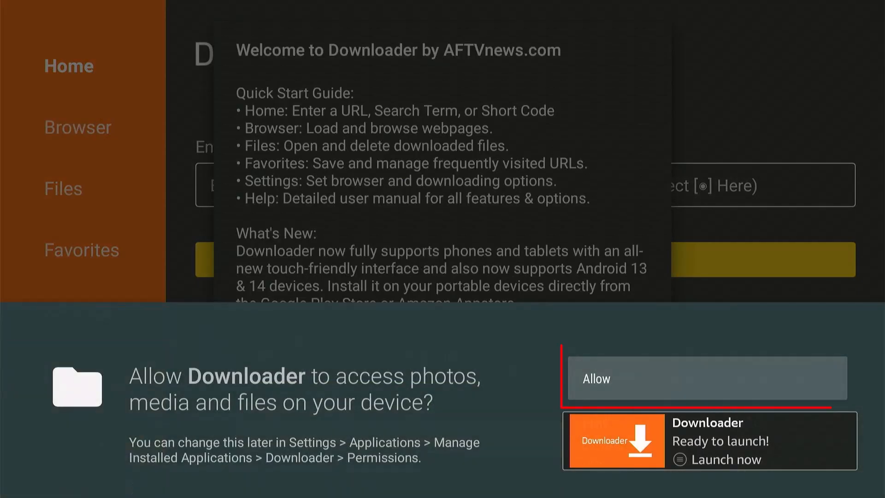
left_click(707, 378)
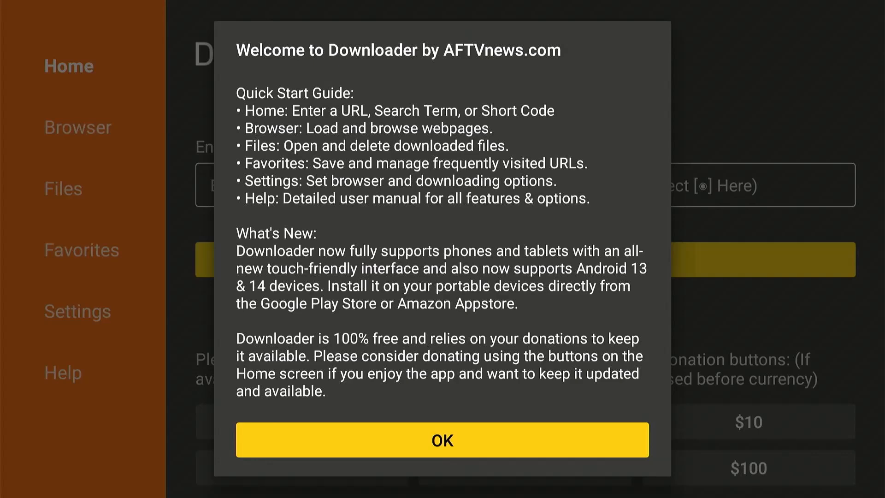
left_click(445, 439)
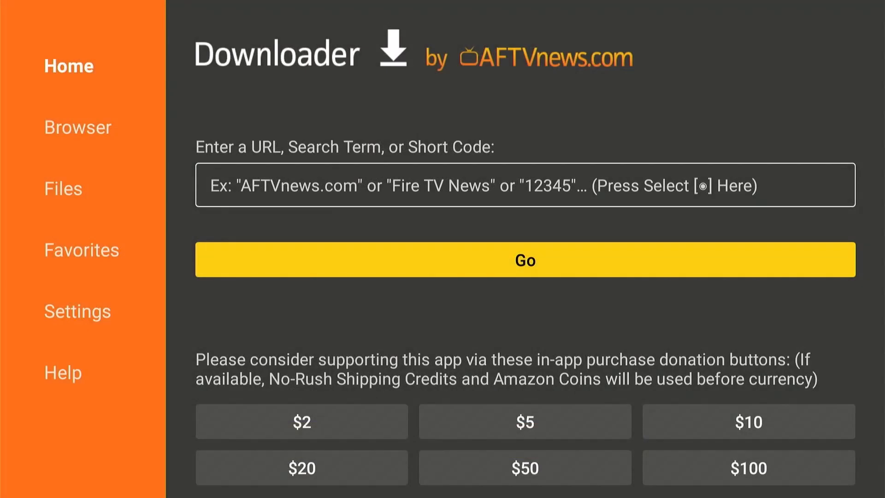
Step: Enter short code 784177 and load the MX Player Pro download page
left_click(524, 179)
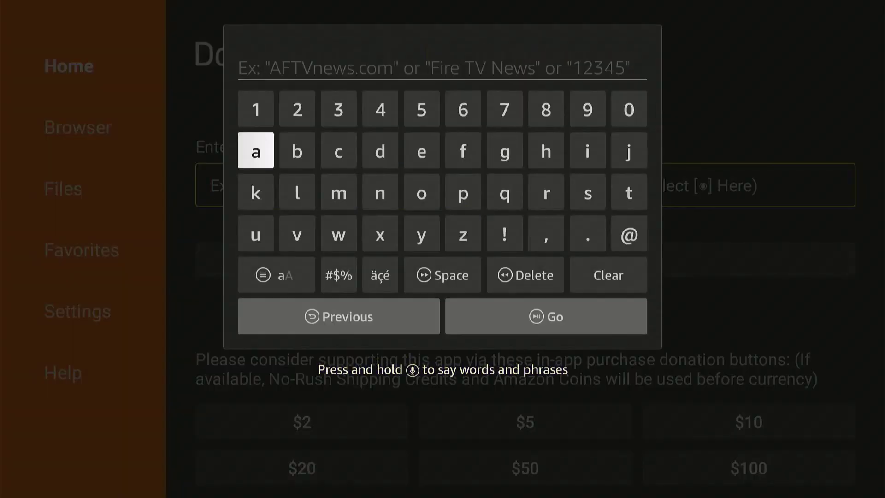
left_click(503, 109)
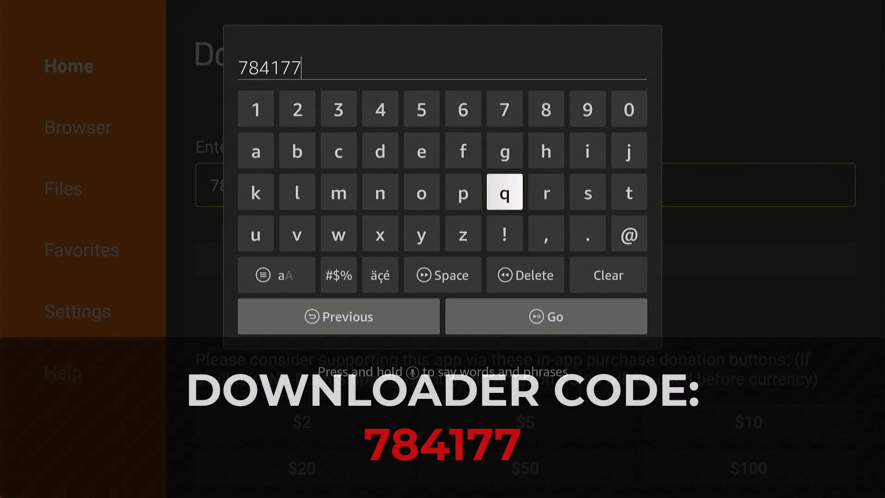
left_click(549, 317)
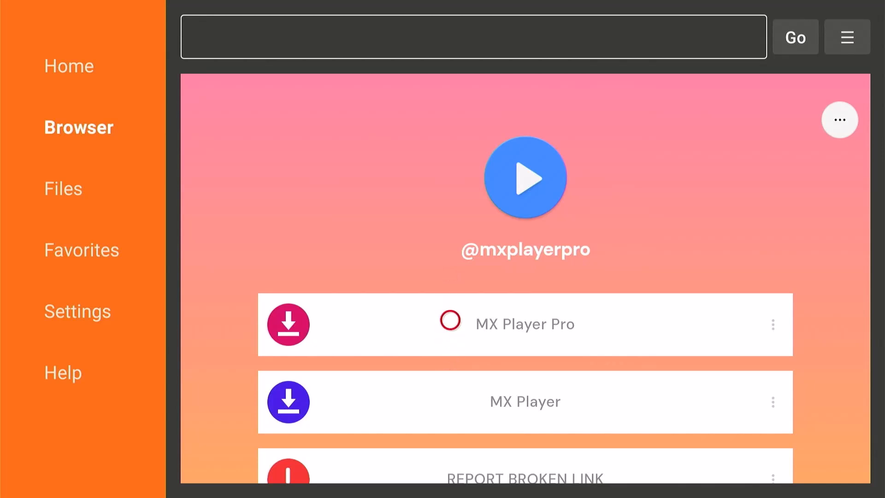
scroll("down", 3)
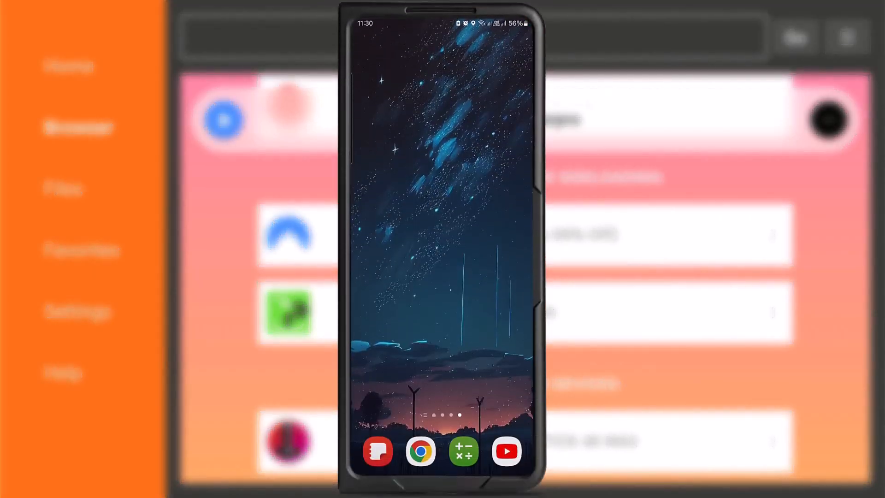
left_click(421, 451)
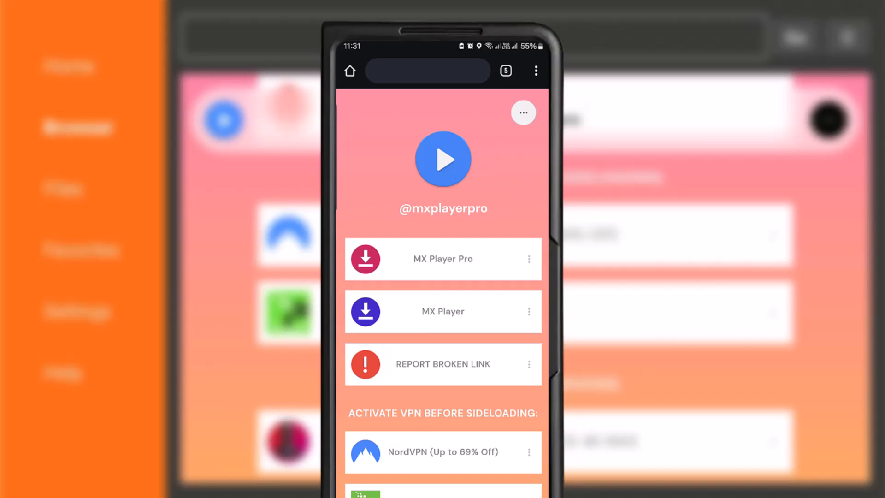
left_click(442, 451)
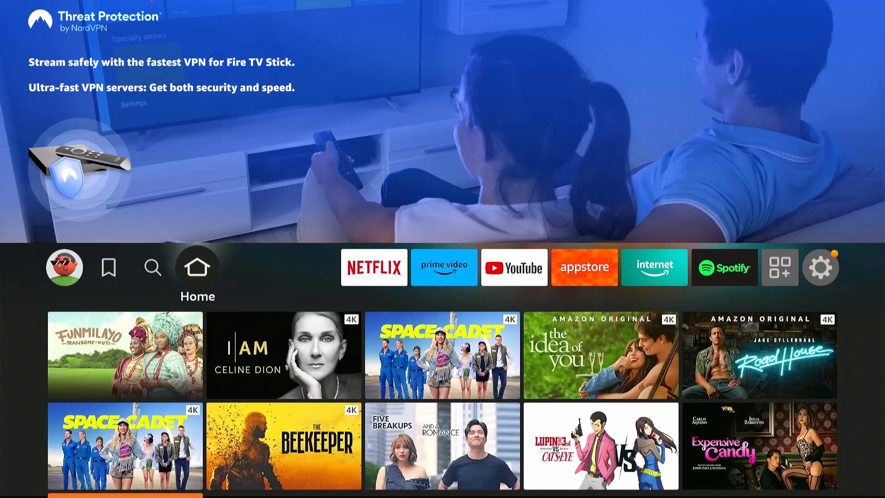
Step: Search the Appstore for 'Nord', pick the Nordvpn suggestion and install NordVPN
left_click(153, 267)
type("Nor")
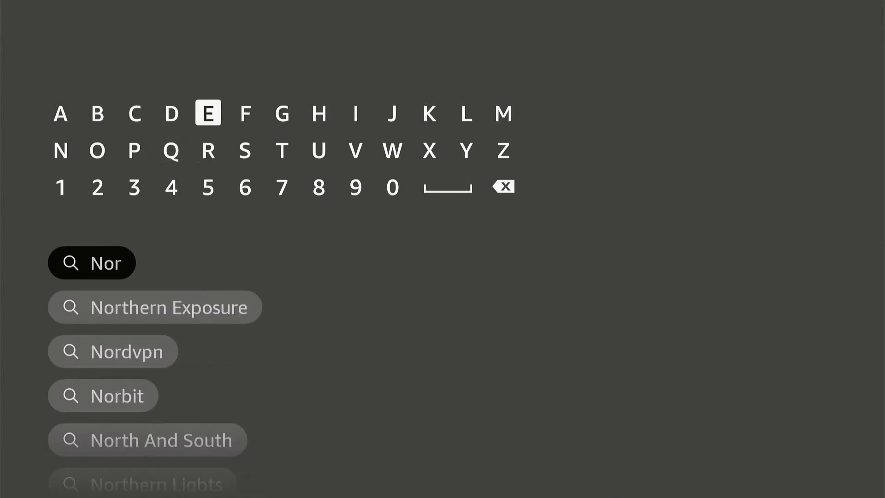
left_click(173, 114)
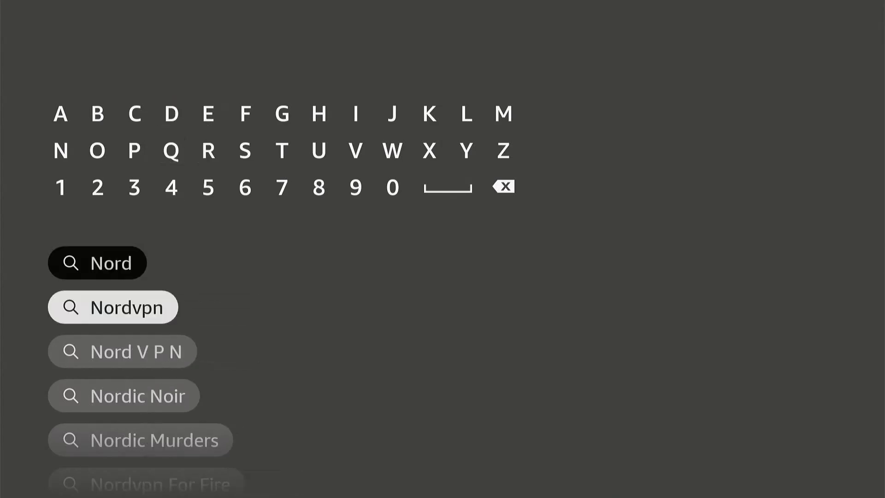
left_click(113, 307)
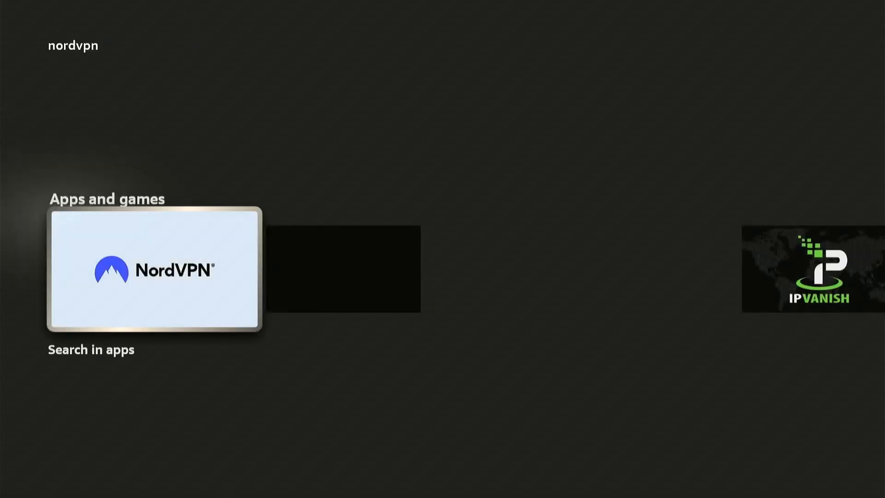
left_click(155, 271)
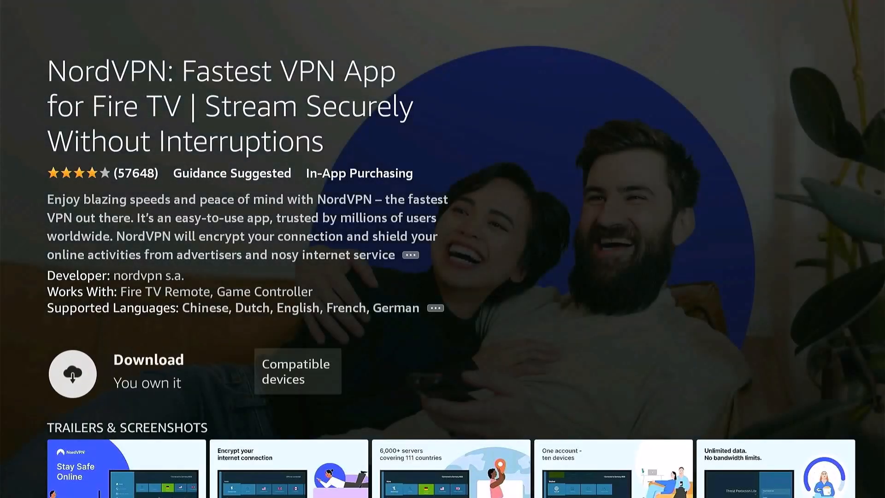
left_click(72, 374)
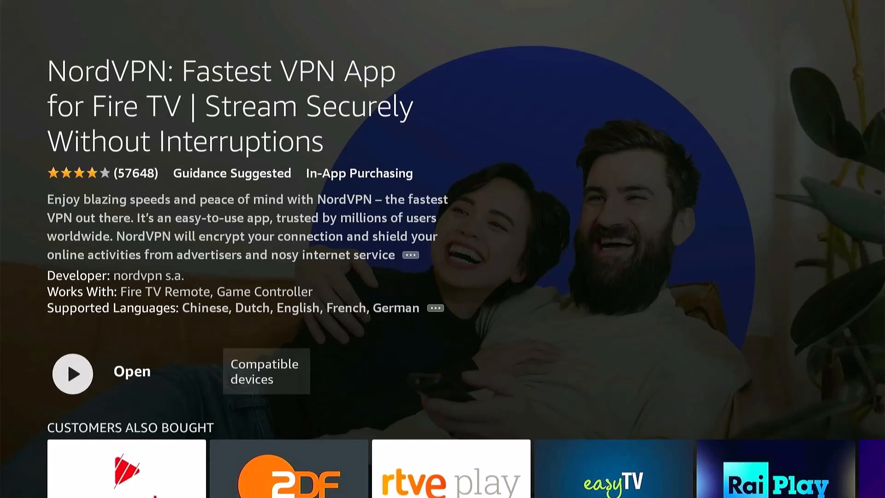
Step: Launch NordVPN and sign in to the Nord account with username and password
left_click(72, 373)
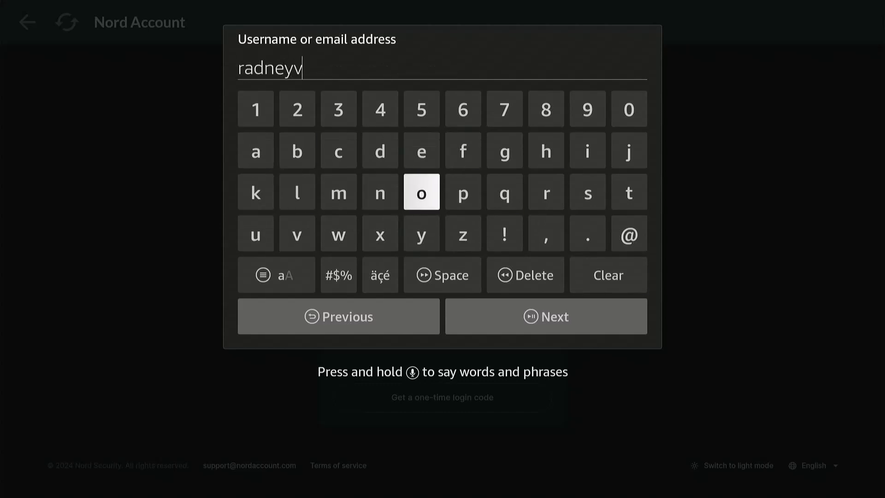
left_click(546, 317)
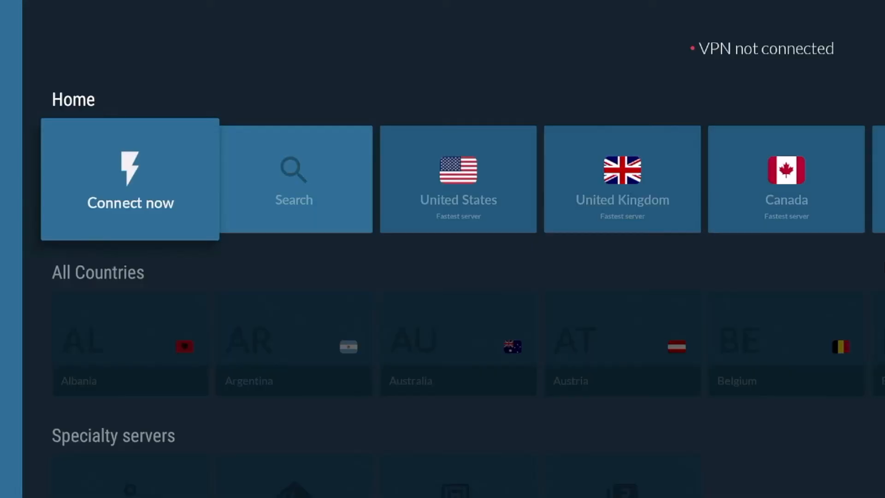
Step: Connect to the fastest United States server and return to the Fire TV home screen
left_click(131, 183)
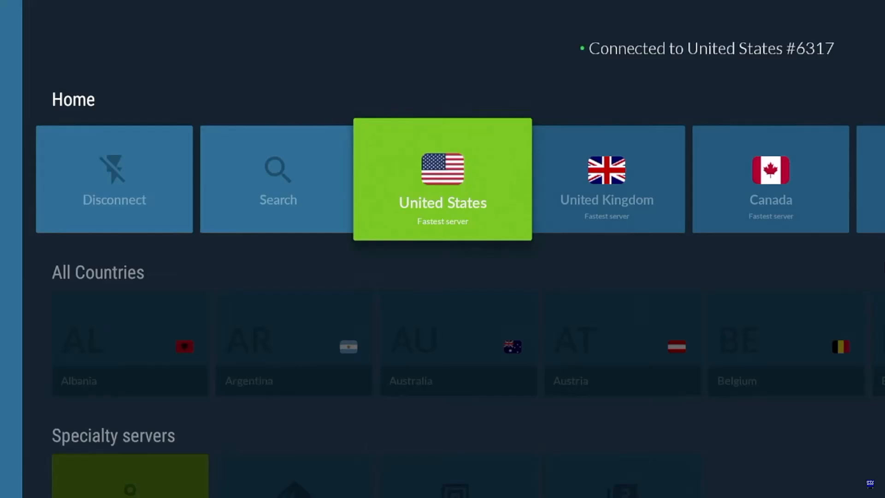
scroll("down", 3)
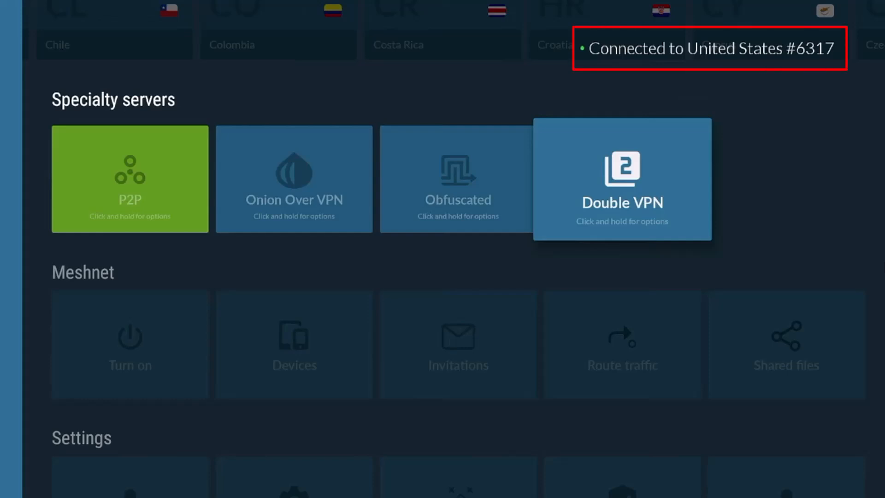
left_click(622, 181)
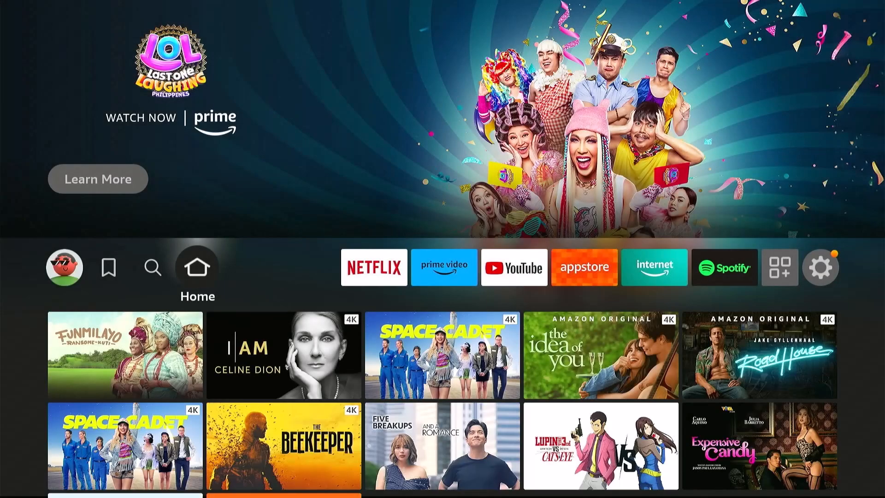
Step: Launch Downloader from the Apps grid and download the MX Player Pro v1.78.6 file
left_click(780, 268)
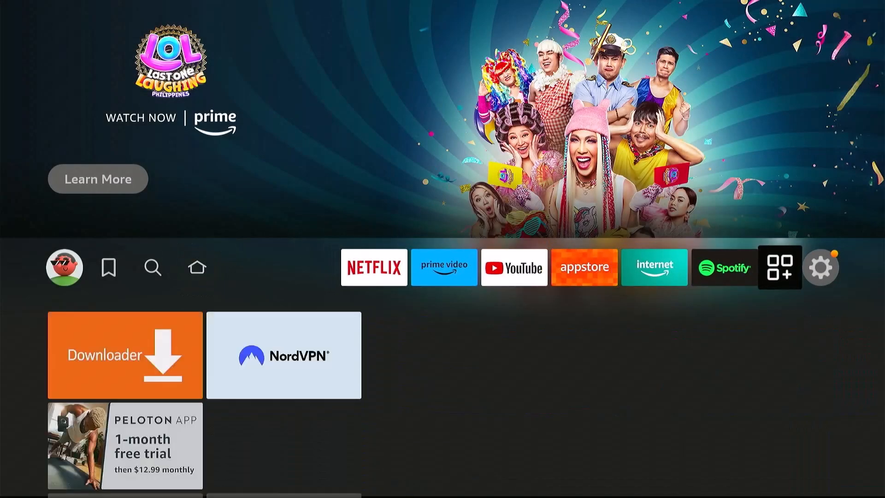
left_click(123, 356)
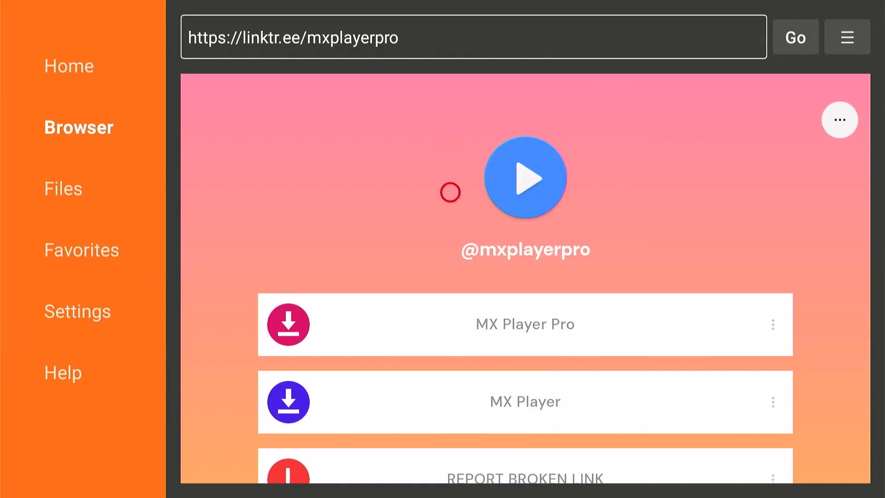
mouse_move(450, 328)
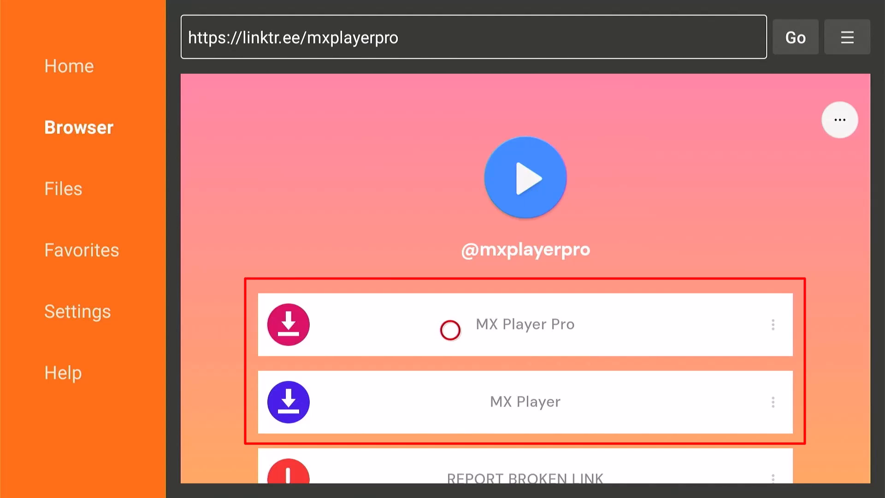
left_click(524, 324)
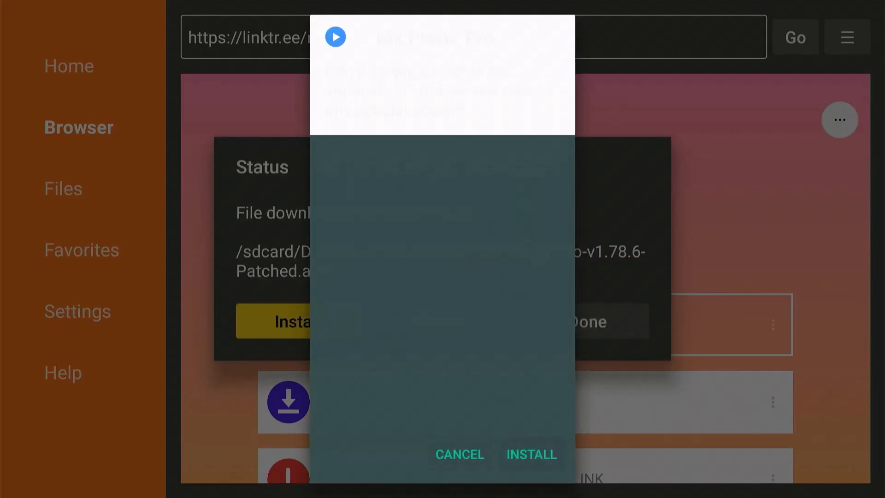
Step: Install MX Player Pro, then delete its downloaded installer file
left_click(531, 454)
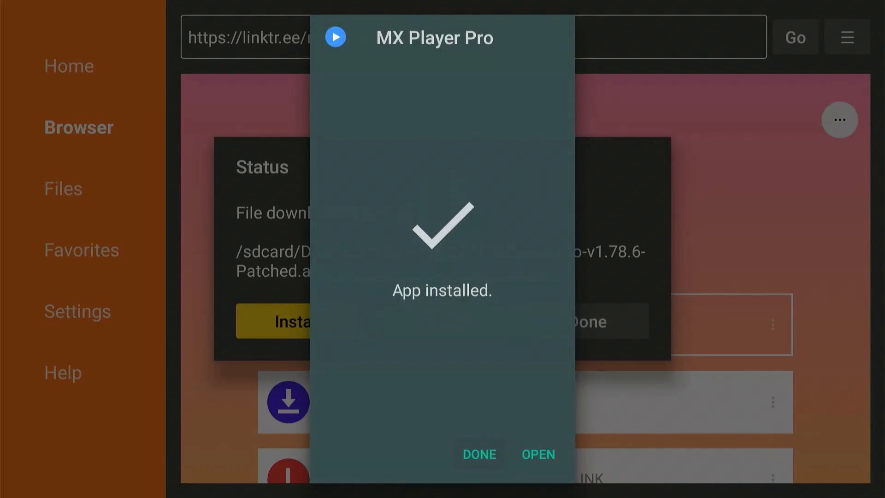
left_click(479, 453)
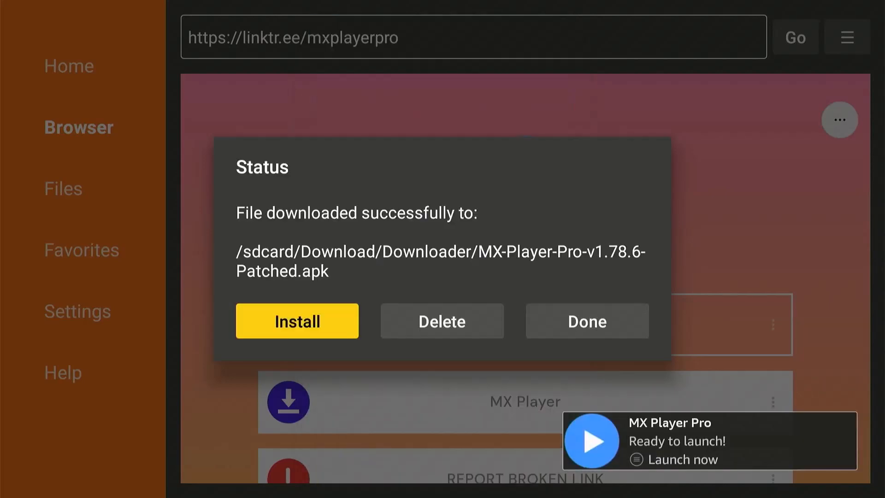
left_click(442, 320)
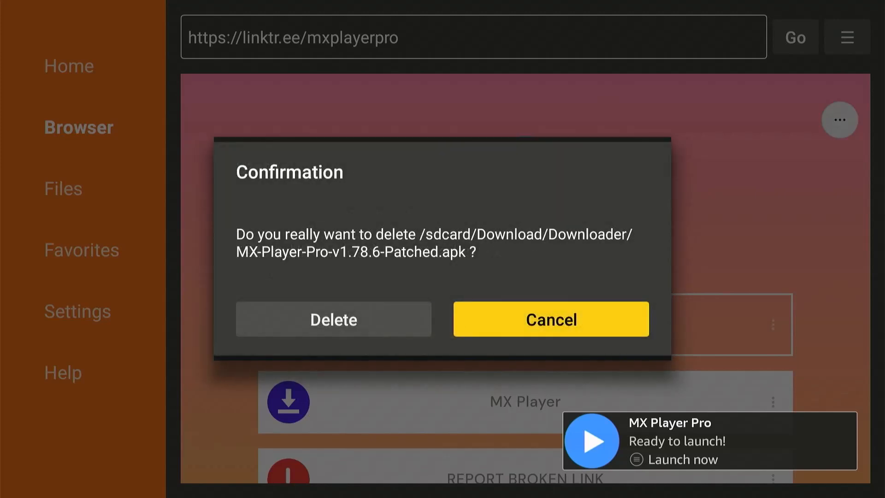
left_click(551, 319)
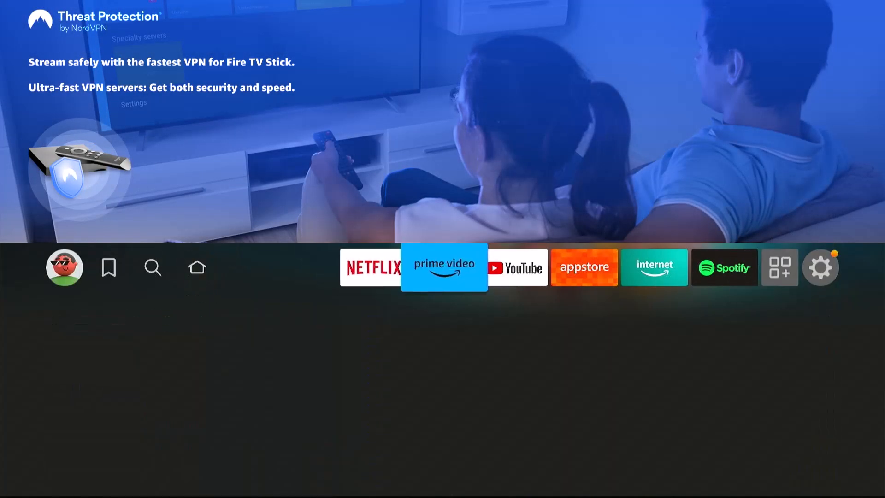
Step: Move MX Player Pro from the Apps grid to the first slot, ahead of Netflix
left_click(779, 267)
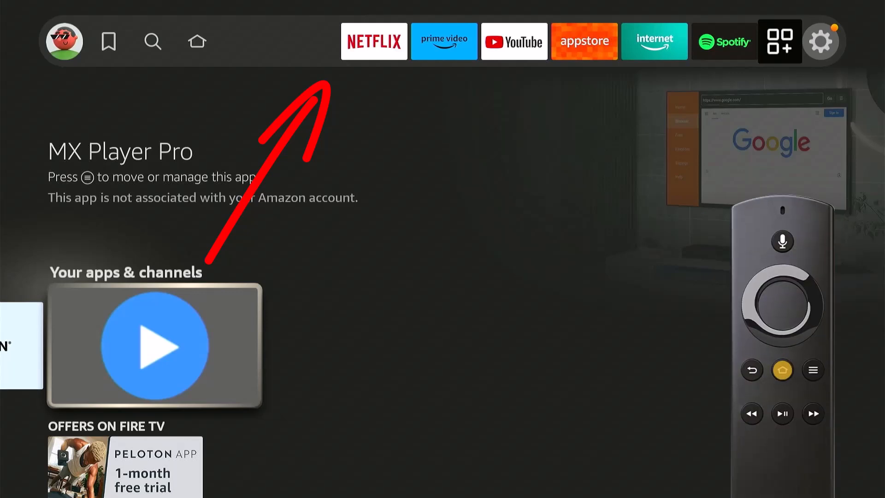
key("Menu")
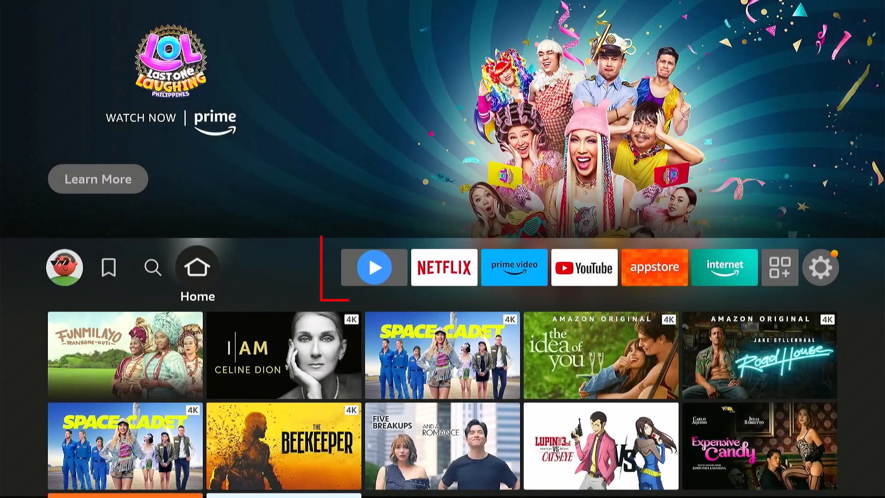
left_click(374, 267)
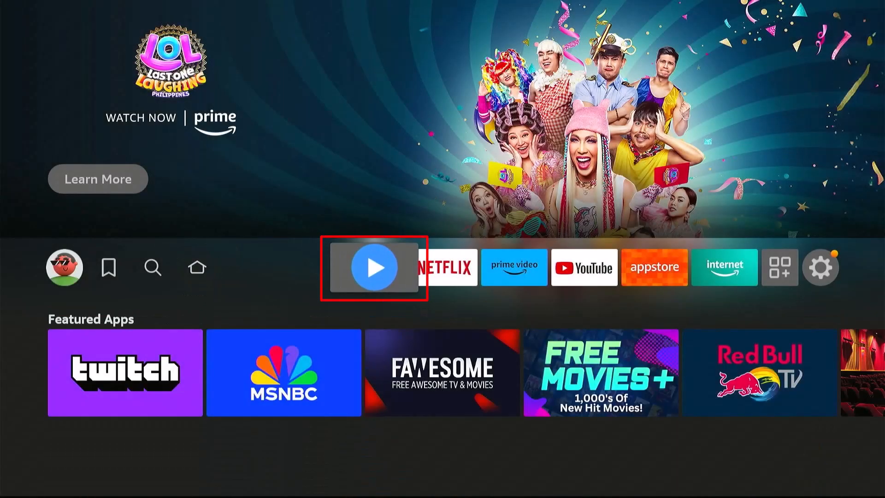